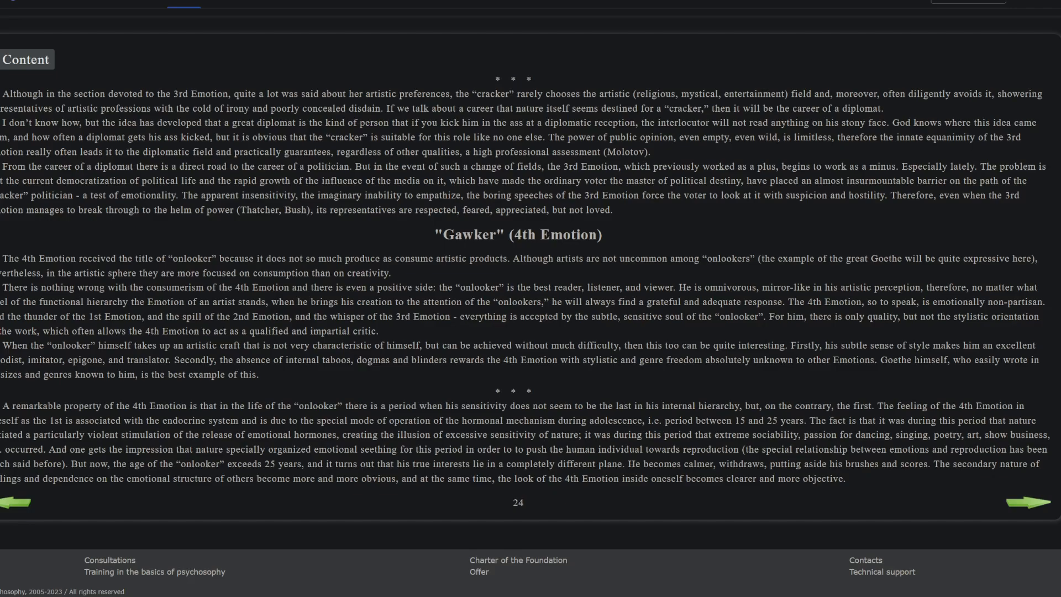
Step: Advance the book from page 24 to page 25, reaching SIMPLICITY IS ENOUGH FOR ANY WISE
{"action": "left_click", "coordinate": [1031, 502]}
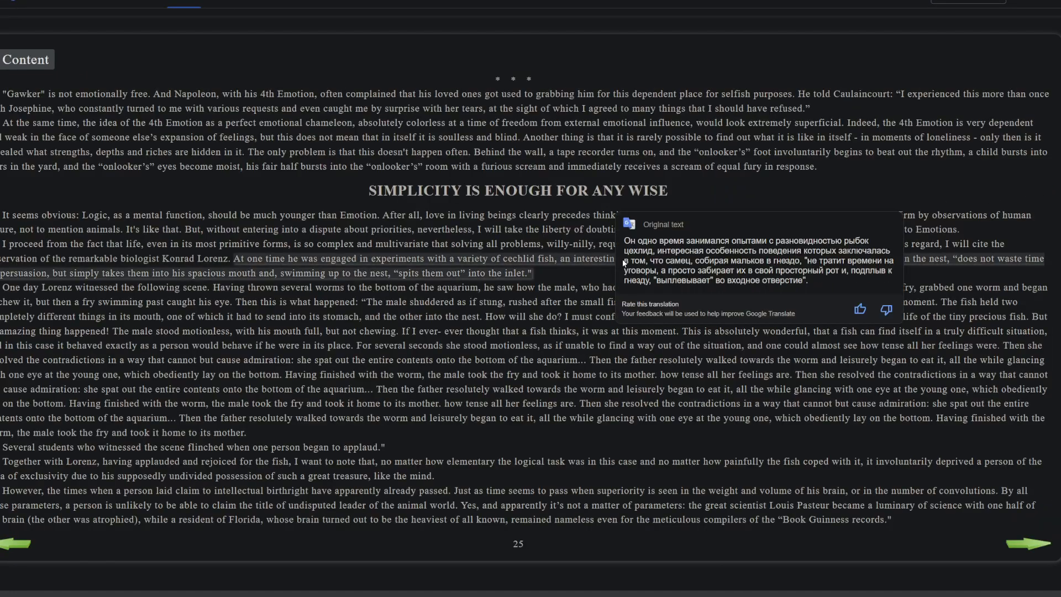